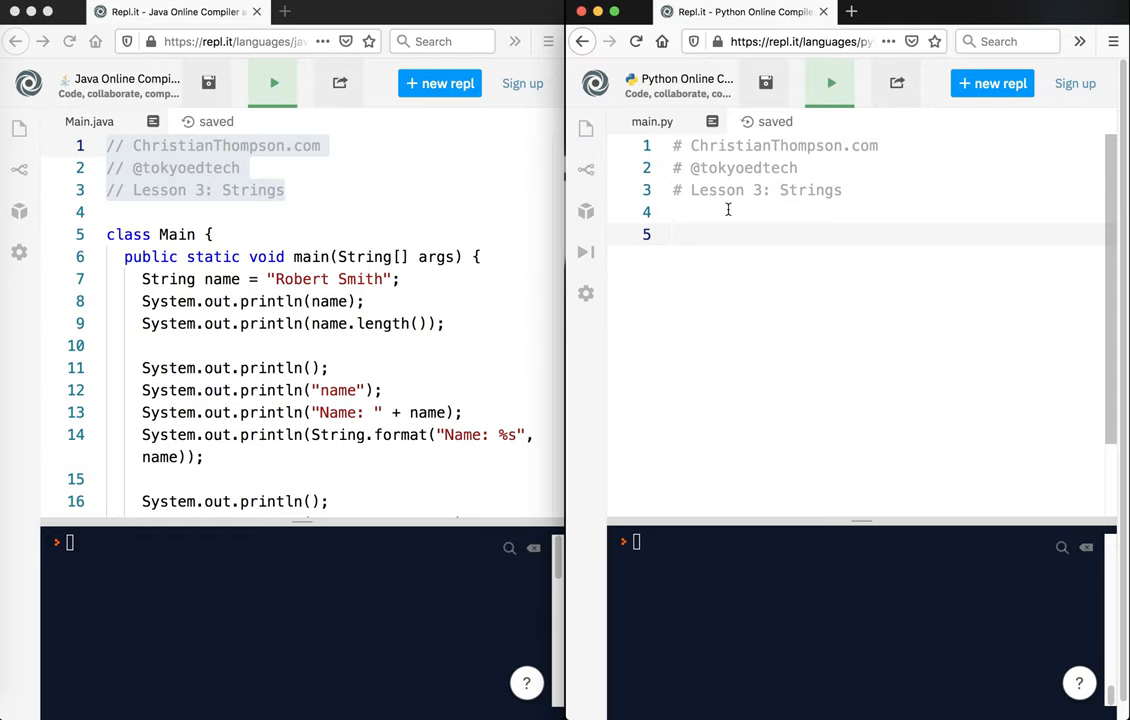
Assign name = "Robert Smith", then print the name and its length with len(name).
type("name = \"Robert Smith\"")
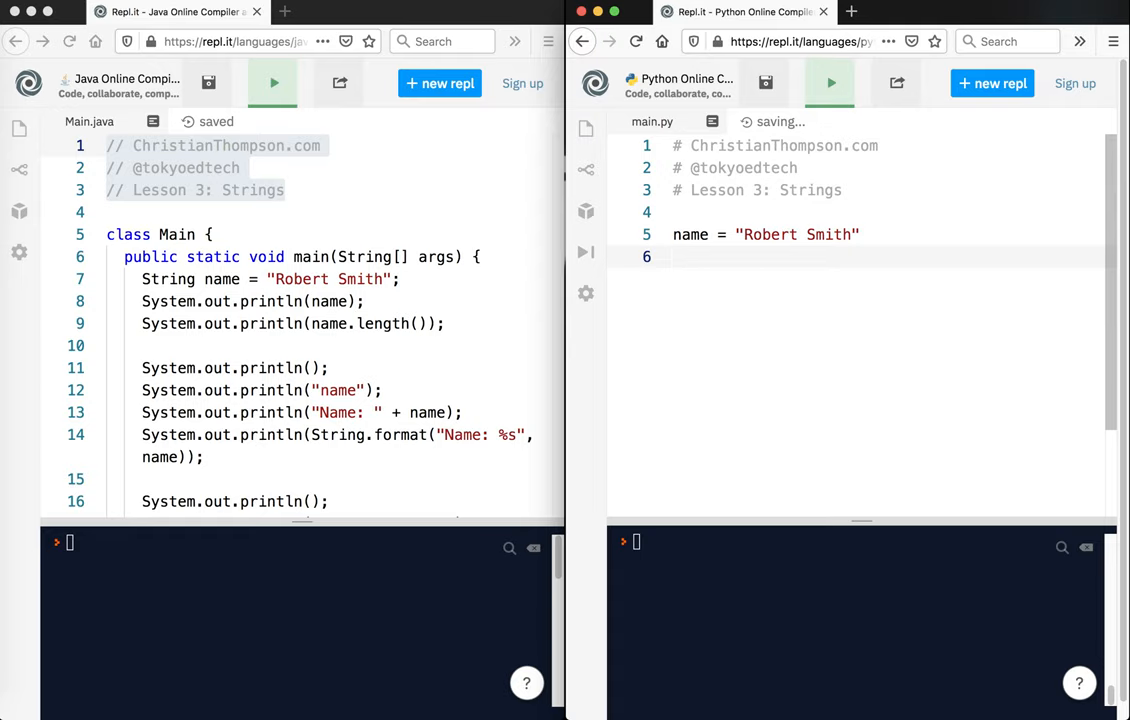
type("print(name)")
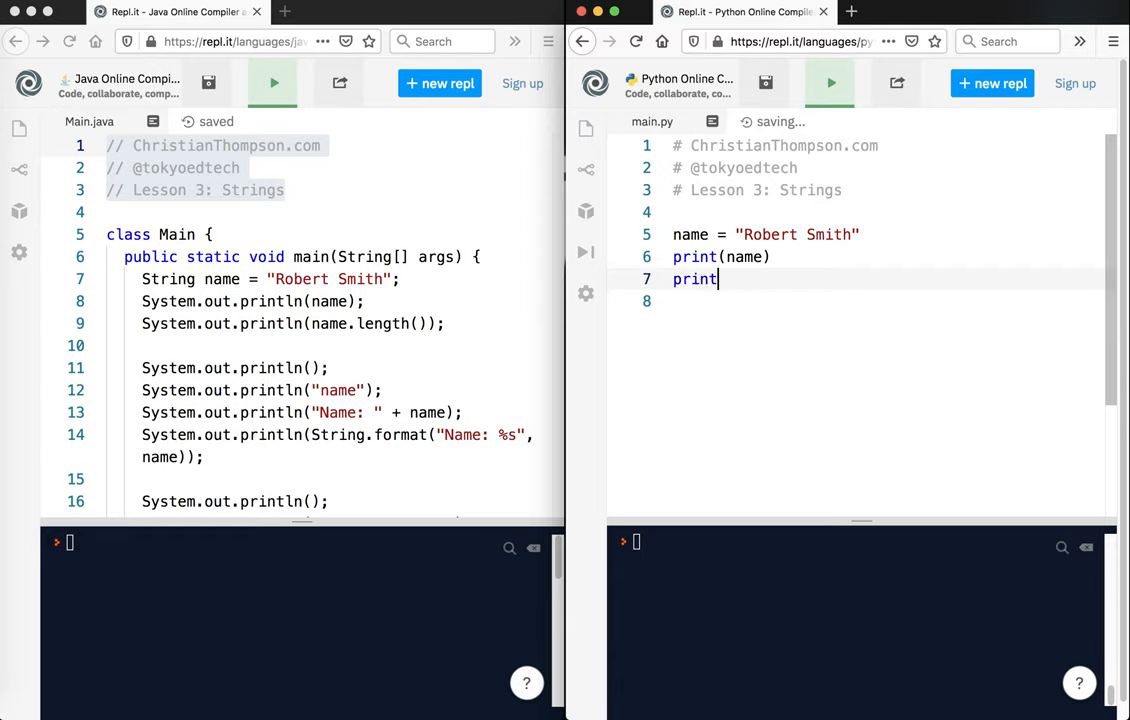
type("(len(name))")
type("print")
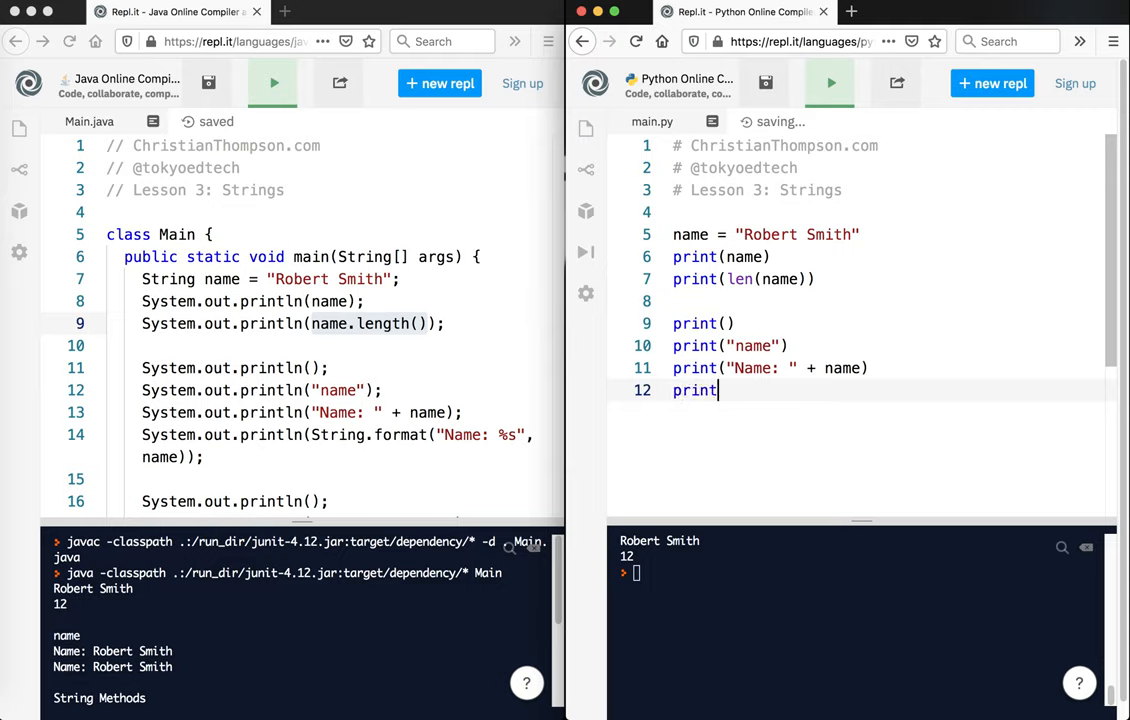
left_click(830, 84)
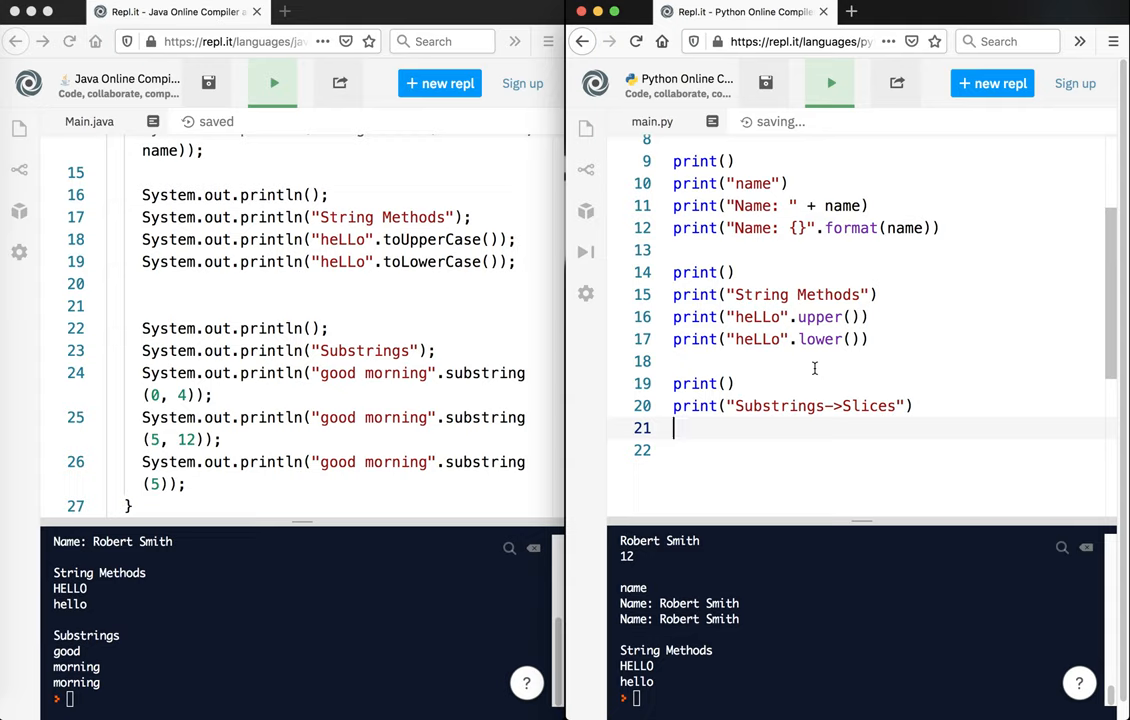
Print "good morning"[0:4] as the first slice example under the Substrings->Slices heading.
type("print(\"good mo")
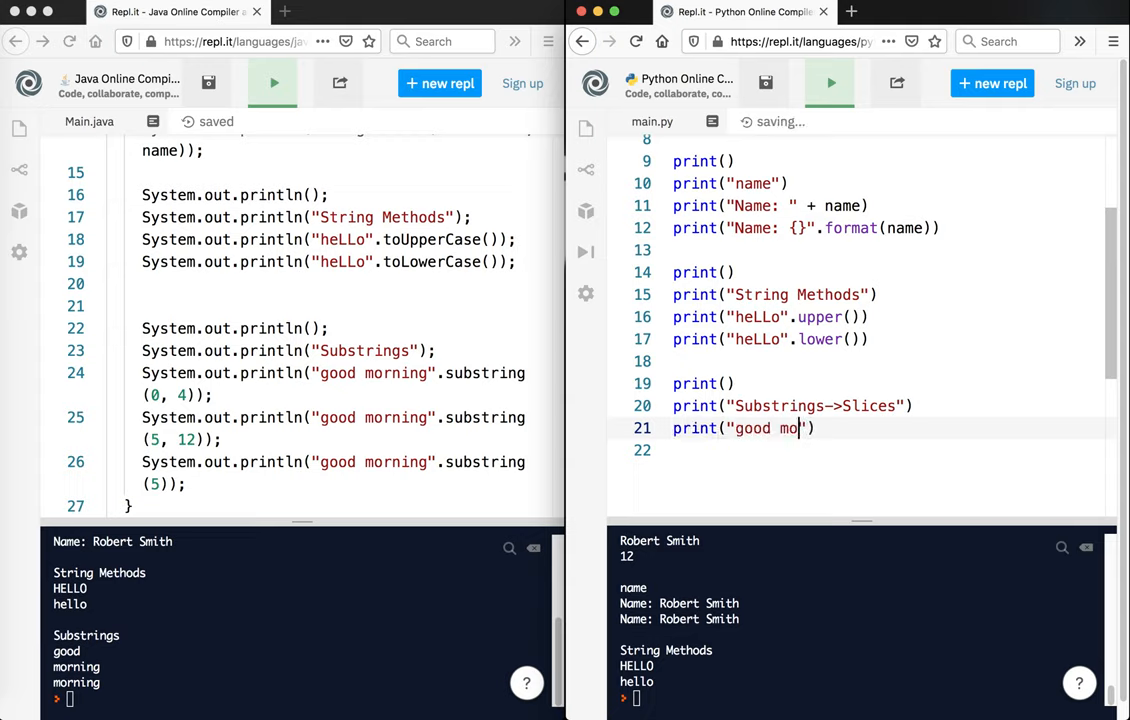
type("rning")
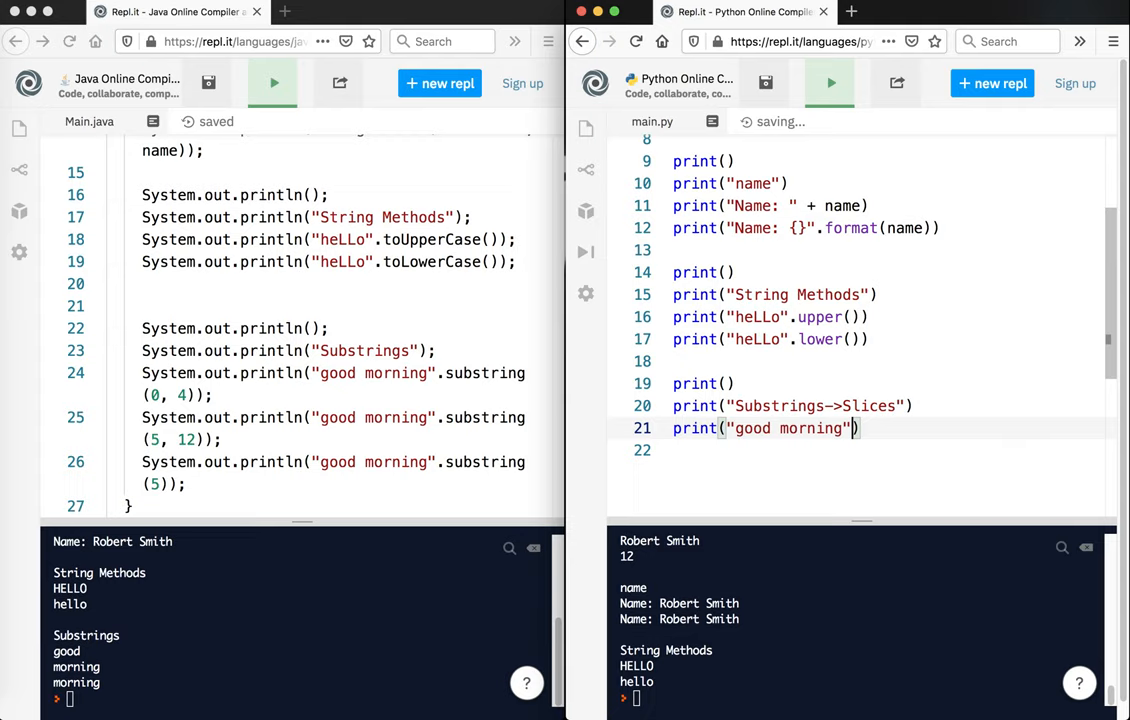
type("[0:4])")
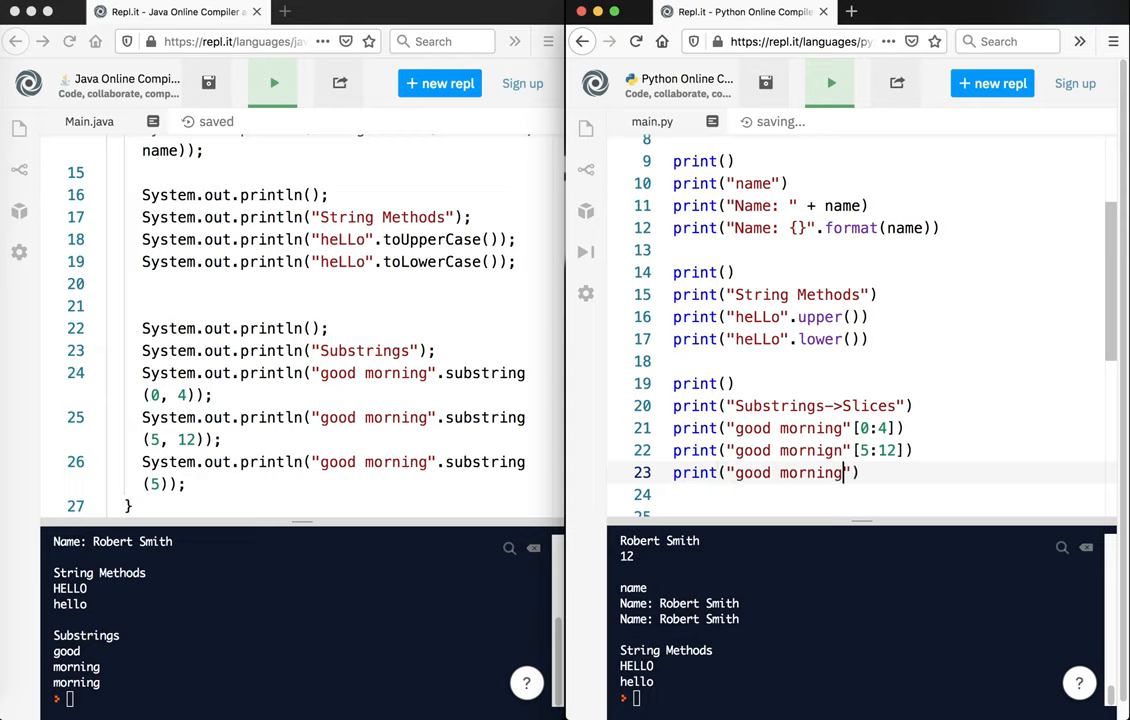
left_click(830, 84)
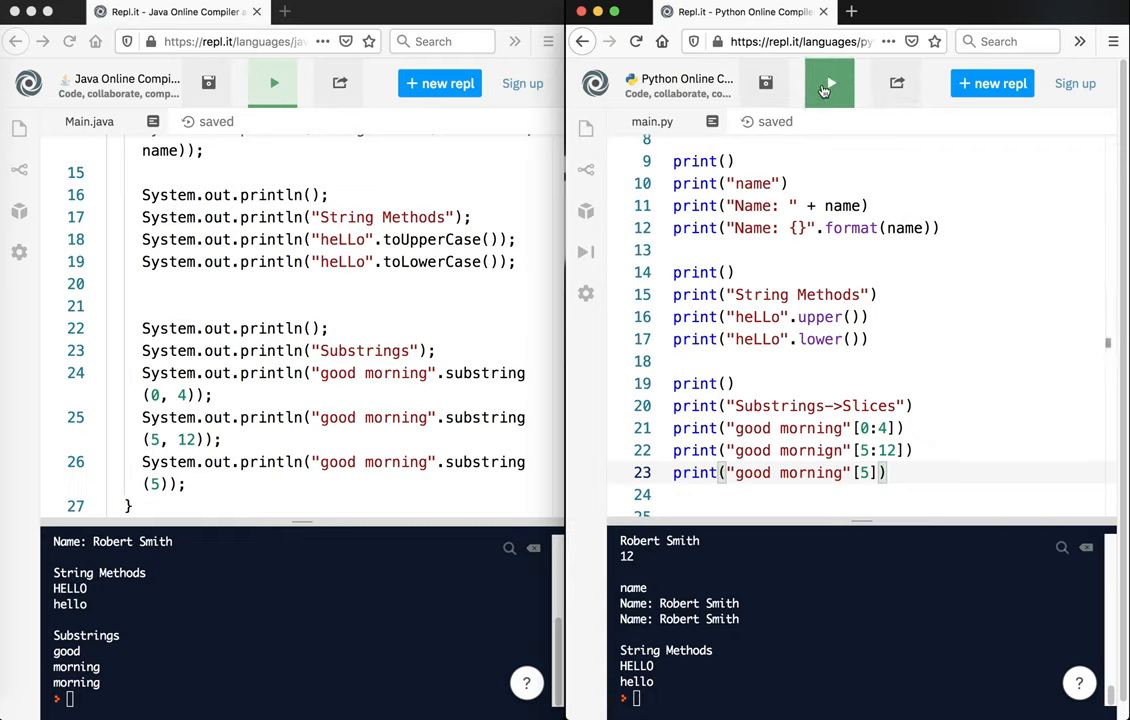
Run the corrected script so the console shows Substrings->Slices, good, morning and m.
left_click(828, 84)
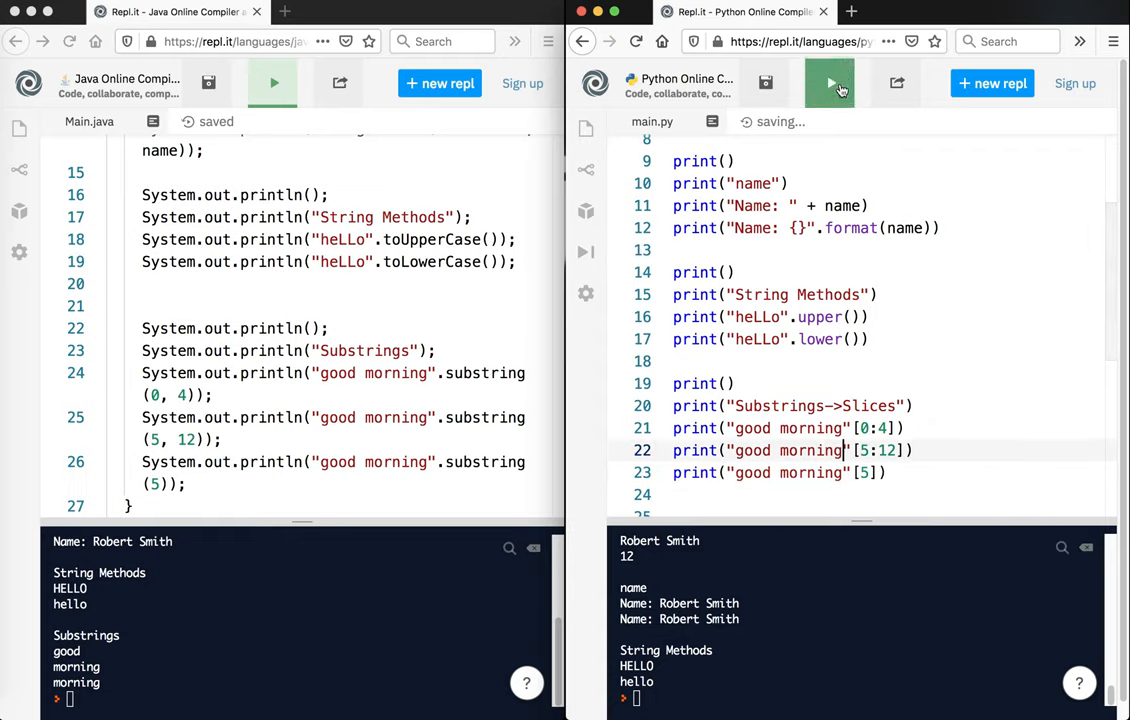
left_click(830, 84)
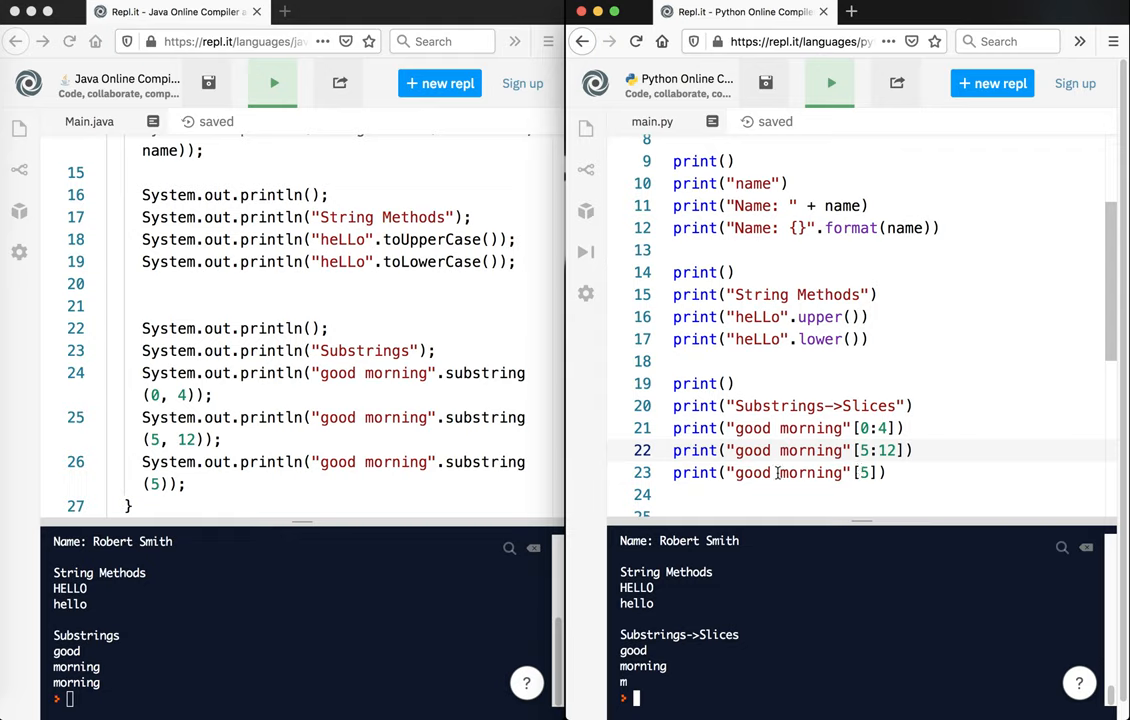
Add the print("good morning"[5:]) slice line and start a new run.
left_click(830, 84)
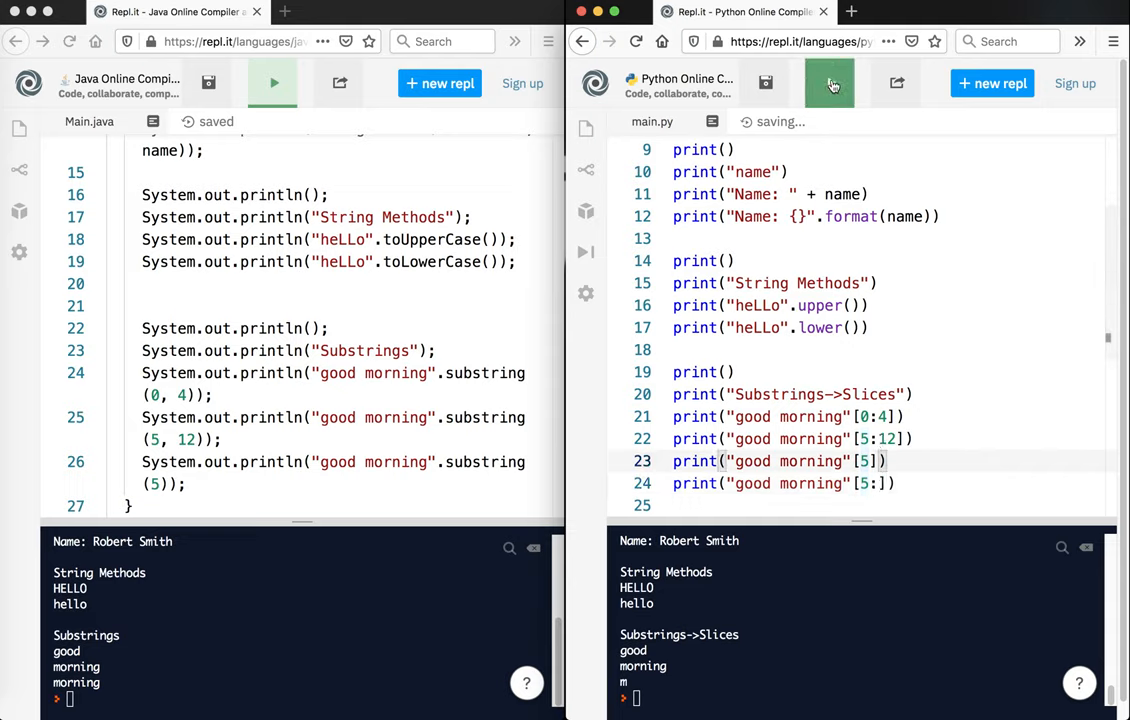